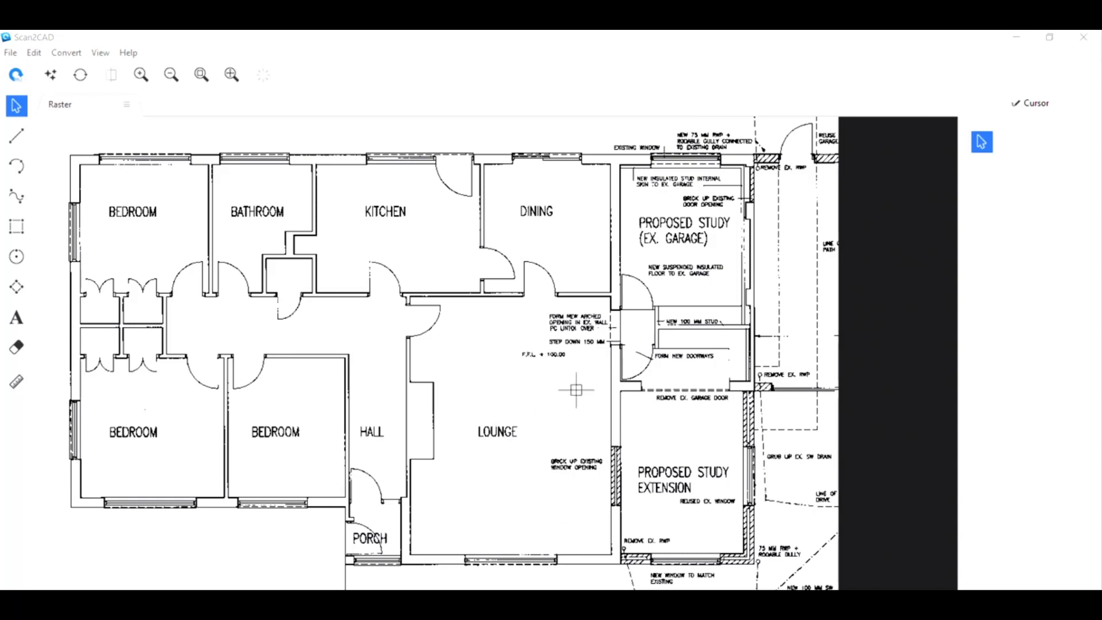
mouse_move(406, 490)
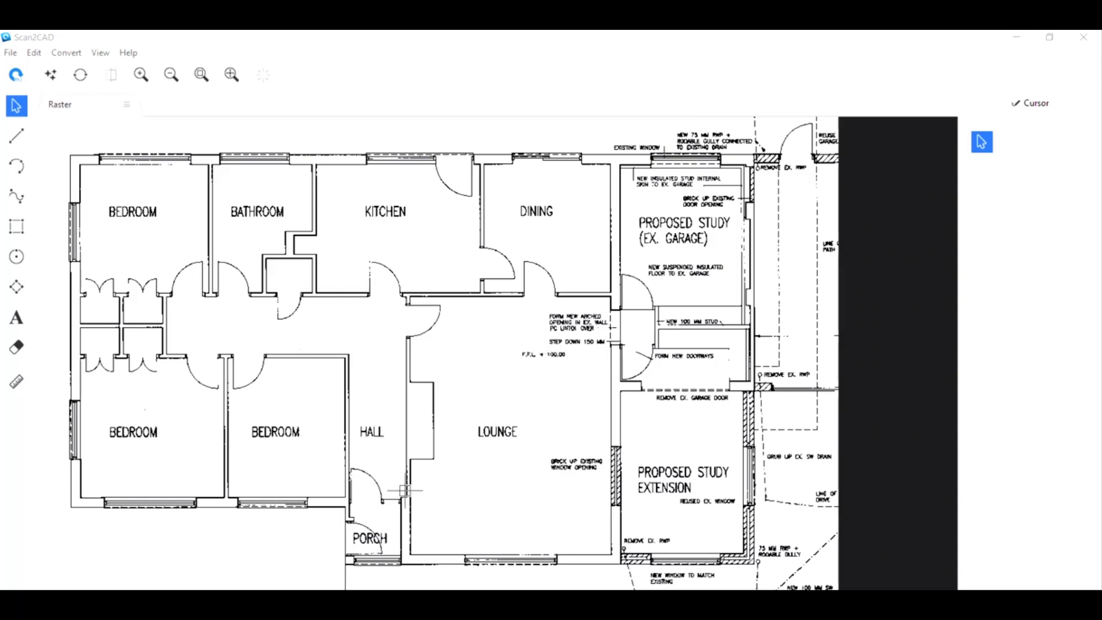
Zoom in on the wardrobes and doorways on the left of the plan
click(230, 75)
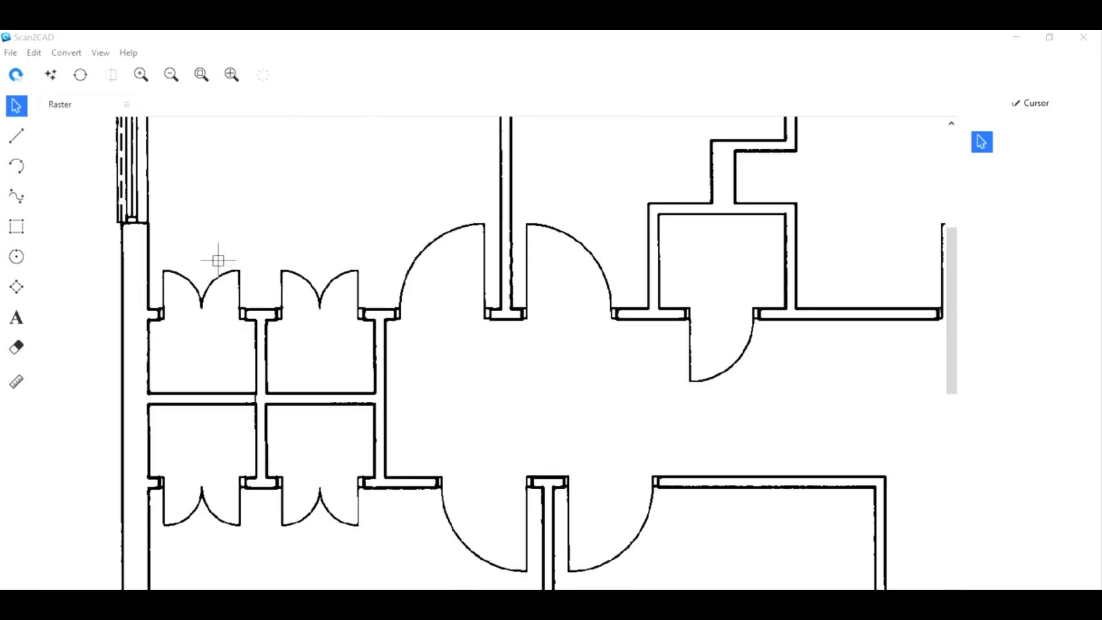
mouse_move(49, 74)
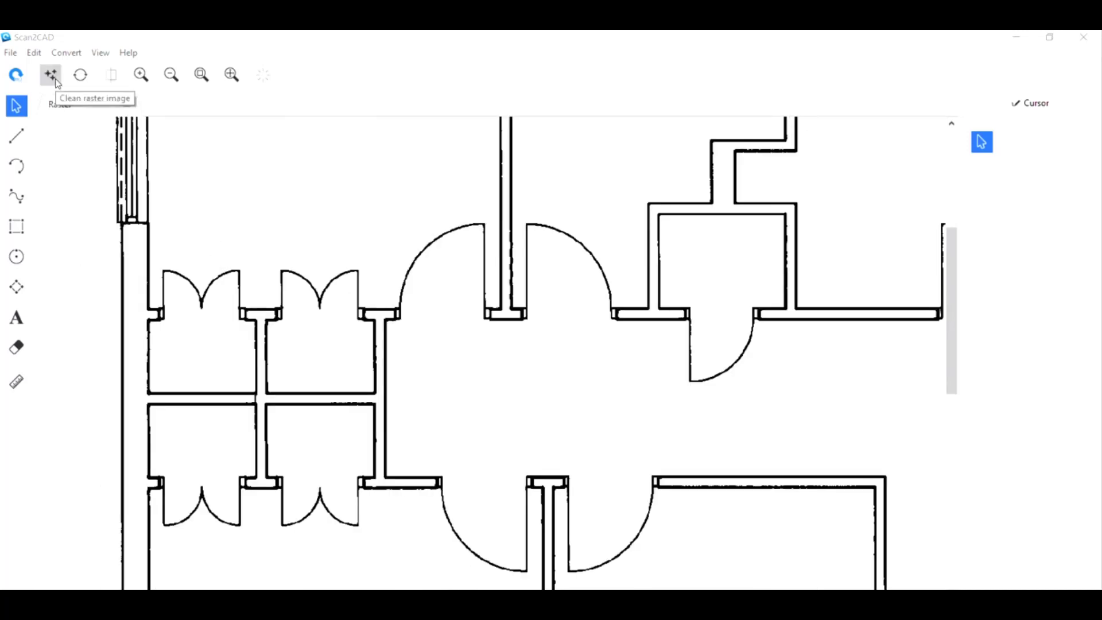
Apply Smooth cleanup to the scanned floor plan raster
click(49, 74)
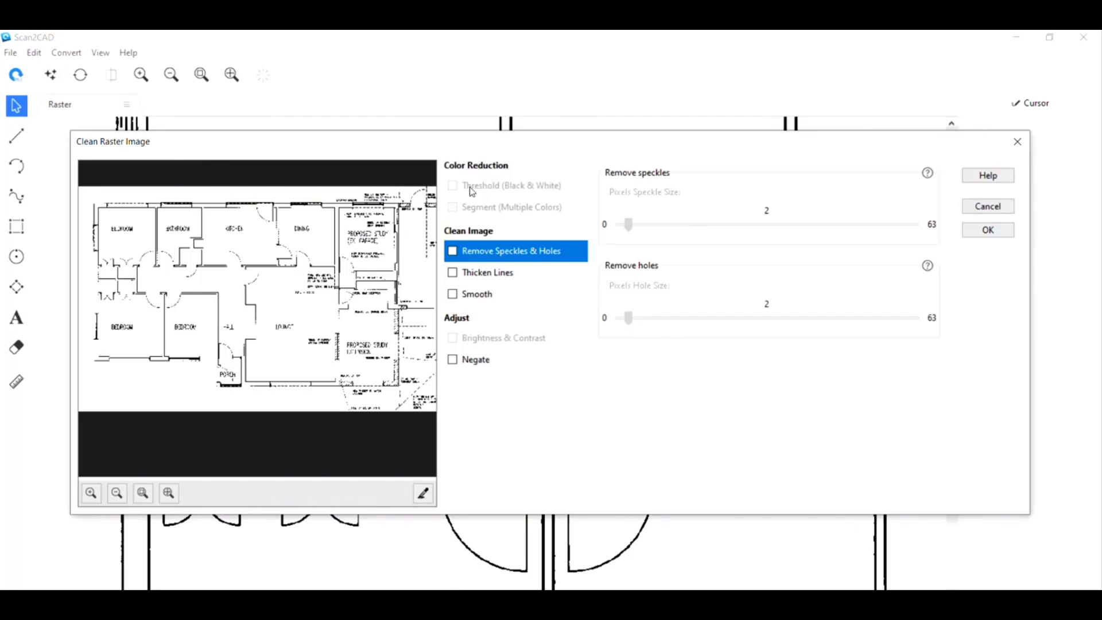
mouse_move(497, 197)
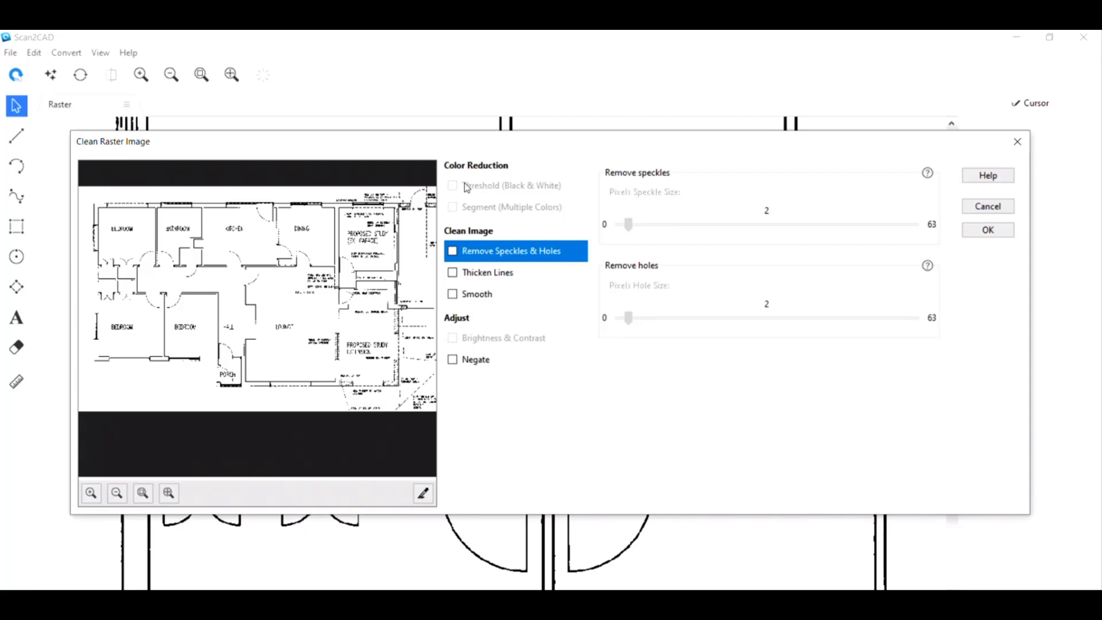
mouse_move(286, 281)
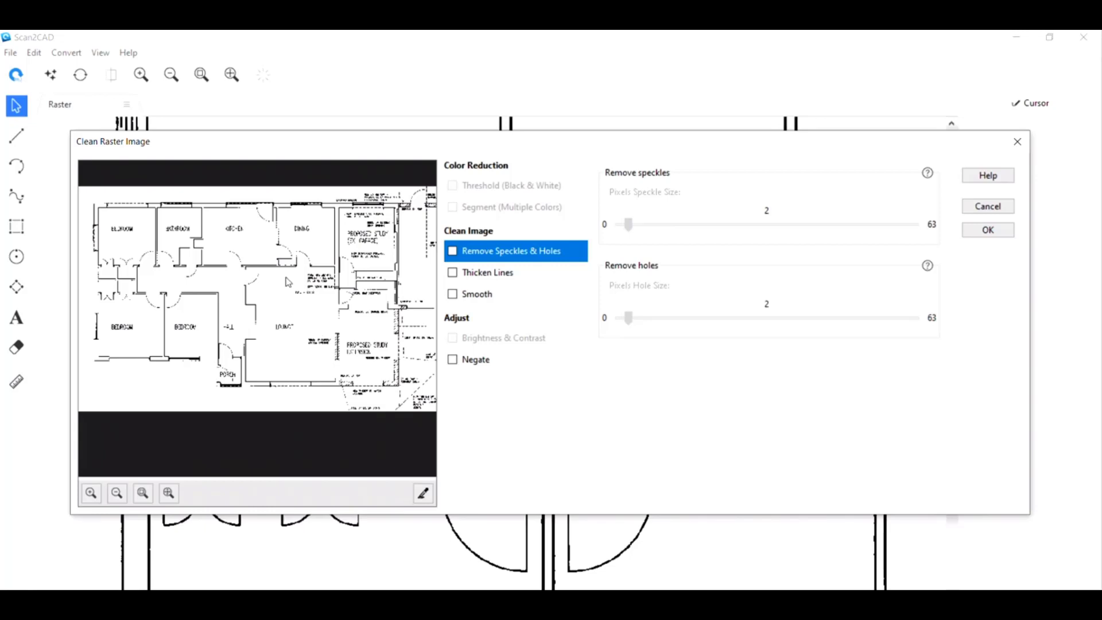
mouse_move(419, 243)
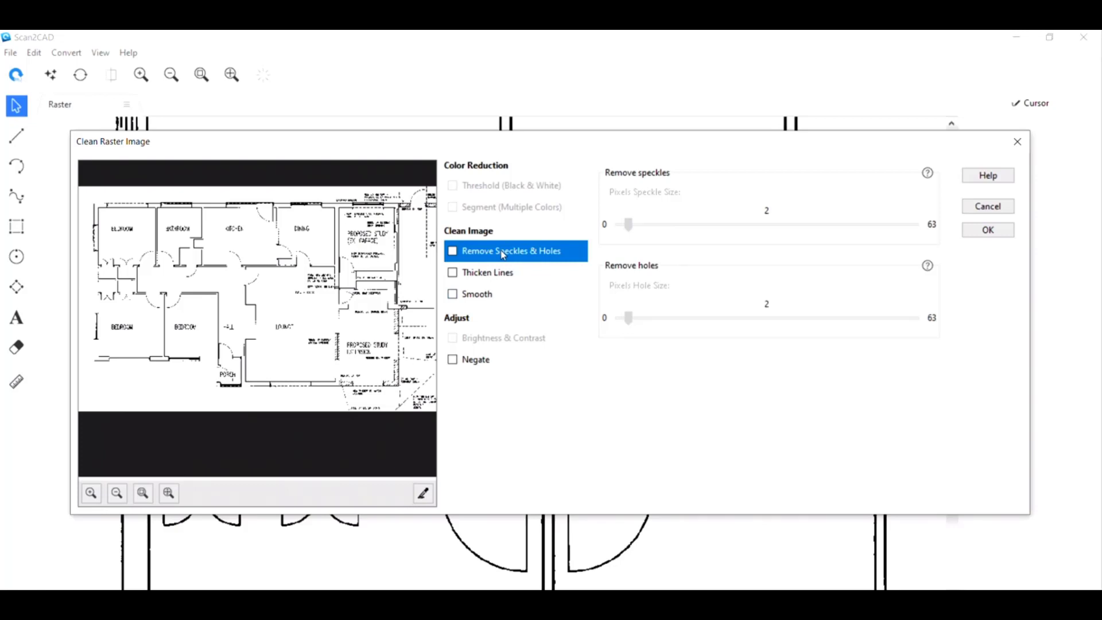
mouse_move(497, 279)
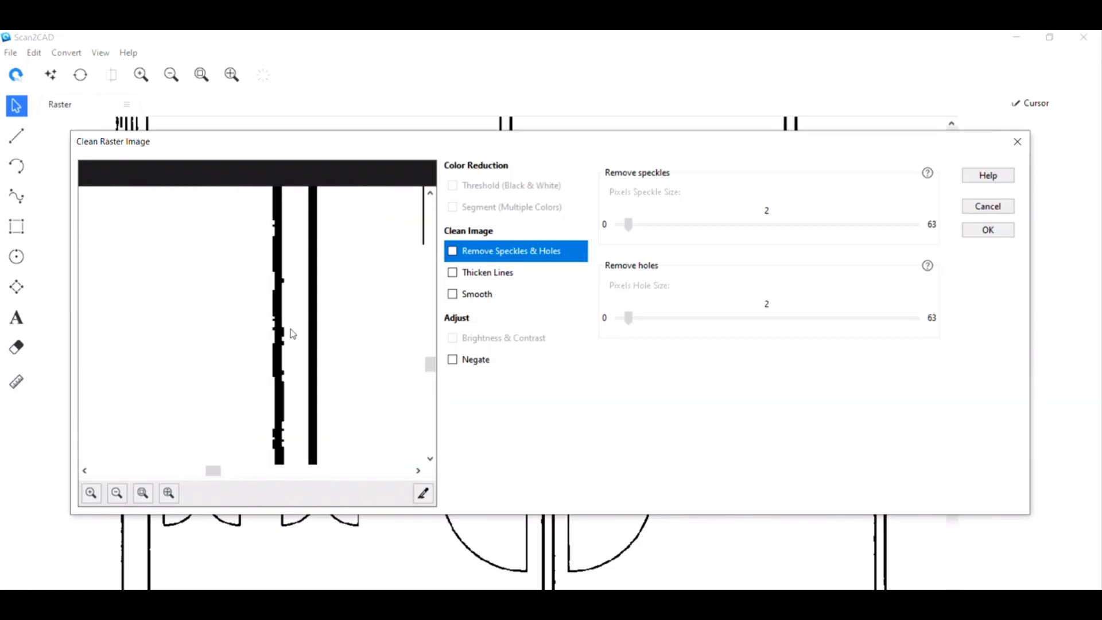
click(477, 293)
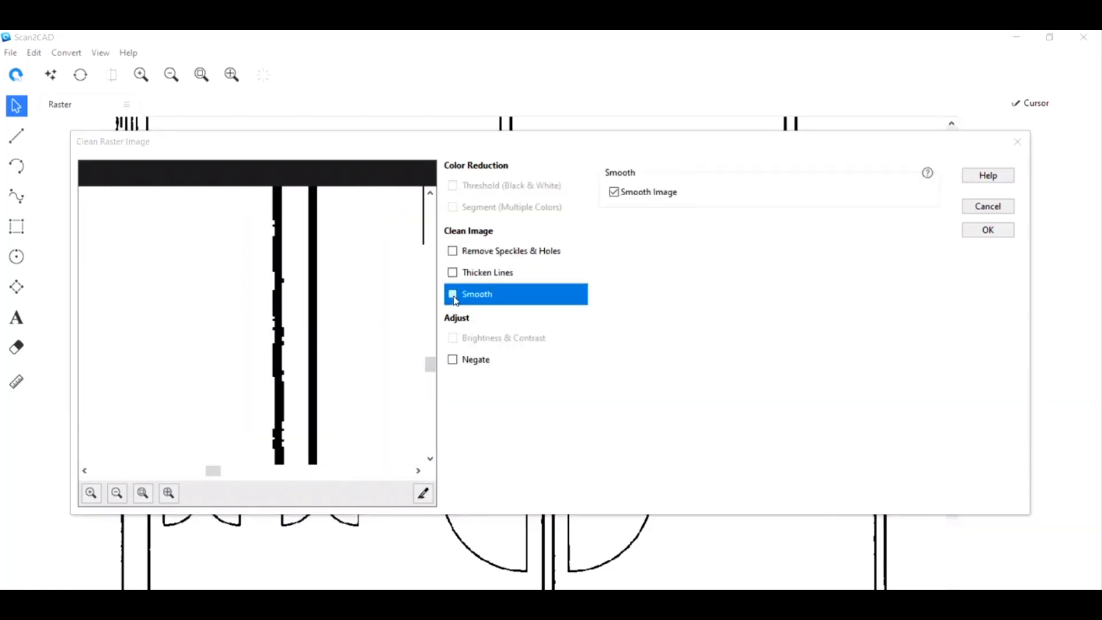
click(453, 294)
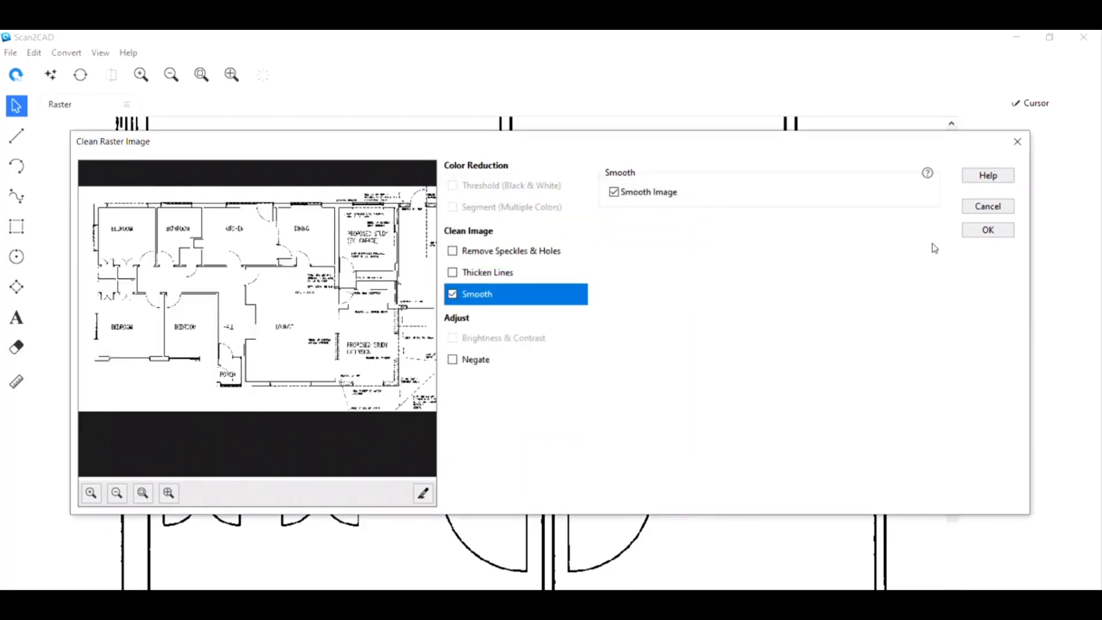
click(986, 229)
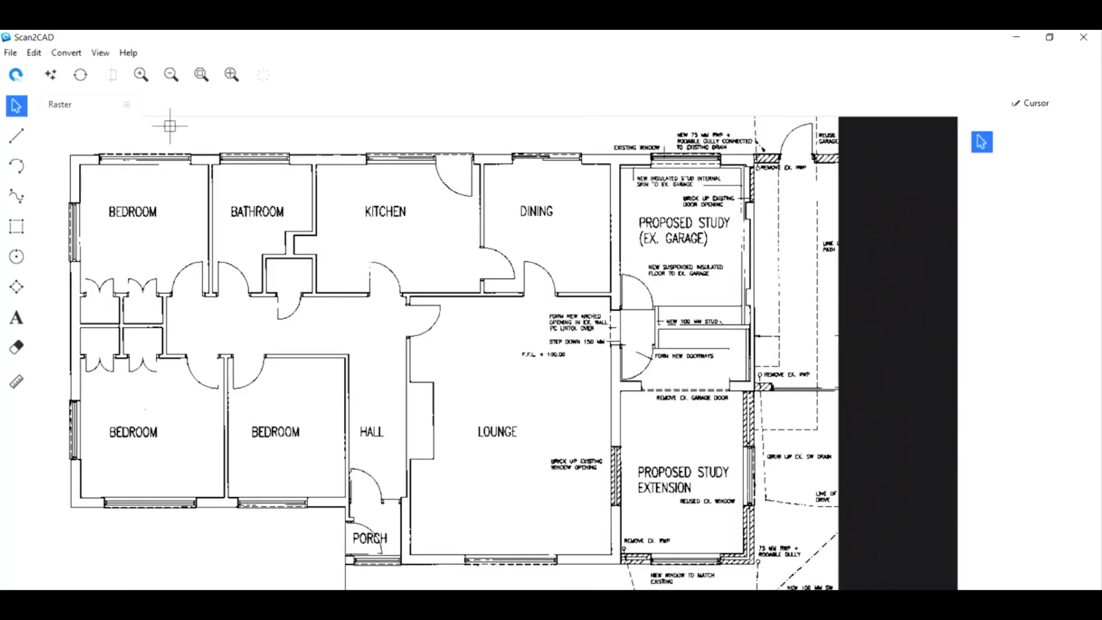
mouse_move(79, 75)
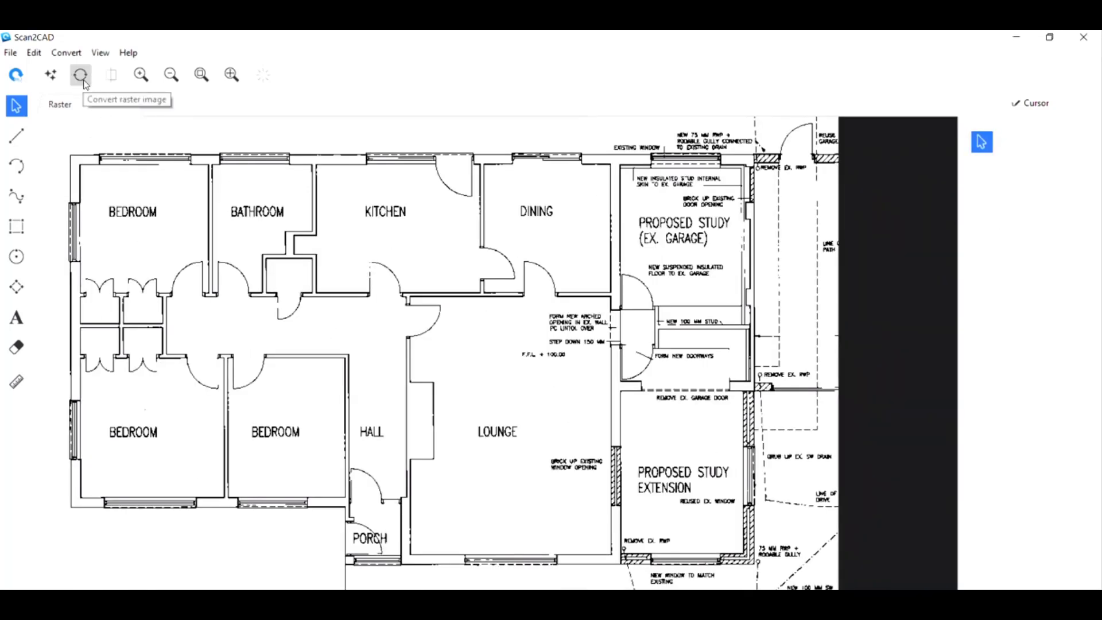
Choose the Architectural preset with Vectorize and OCR for raster conversion
click(80, 75)
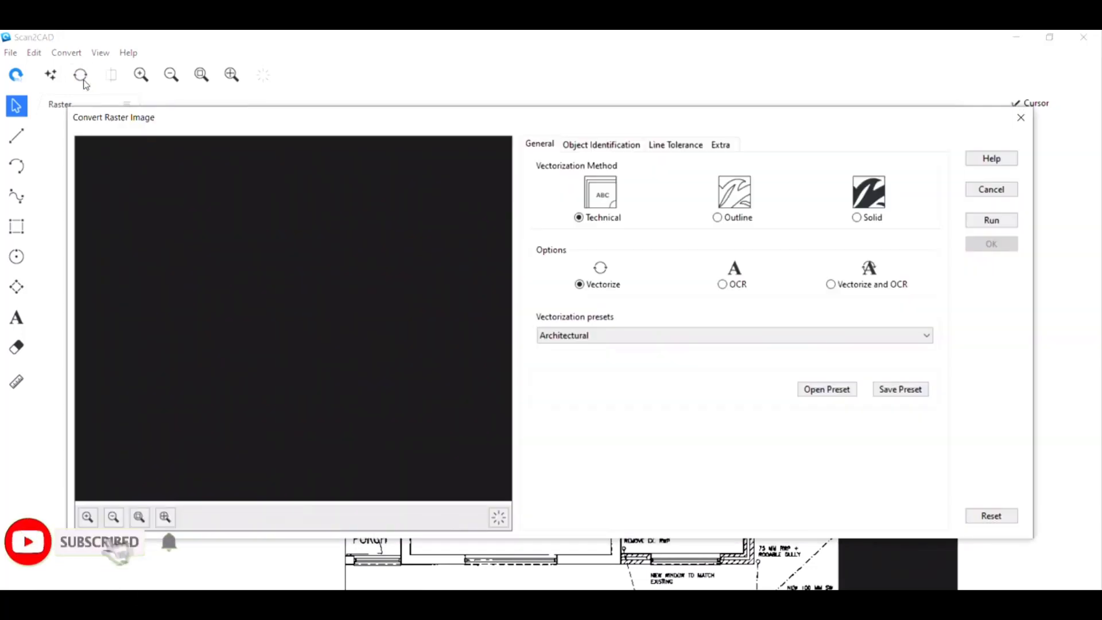
click(924, 335)
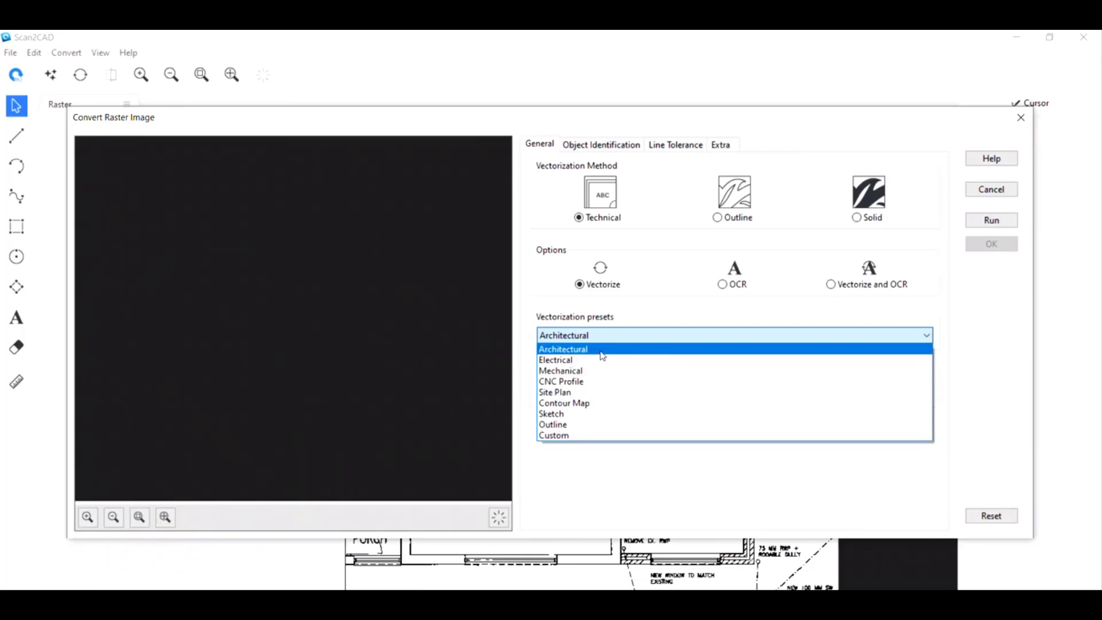
click(562, 348)
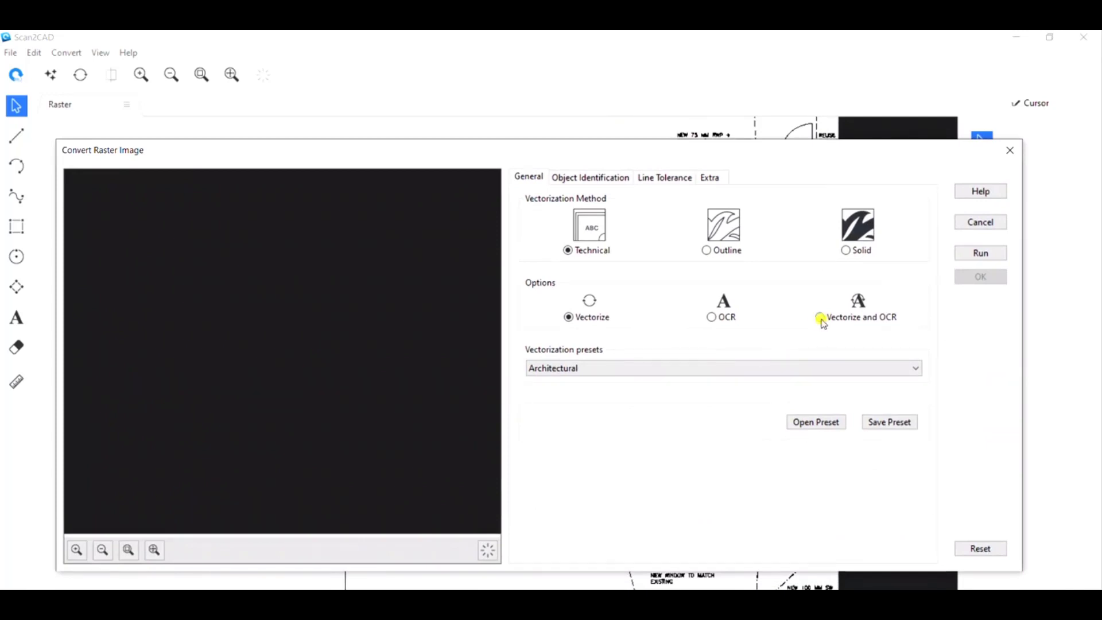
click(820, 317)
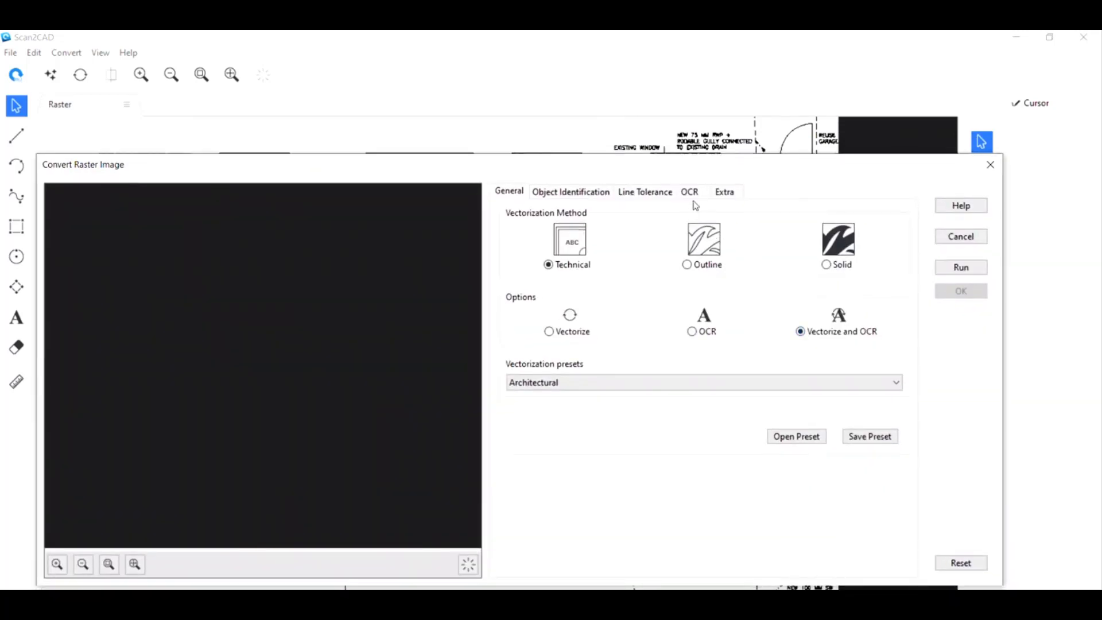
Set the OCR maximum character size by marking a room label sample
click(690, 191)
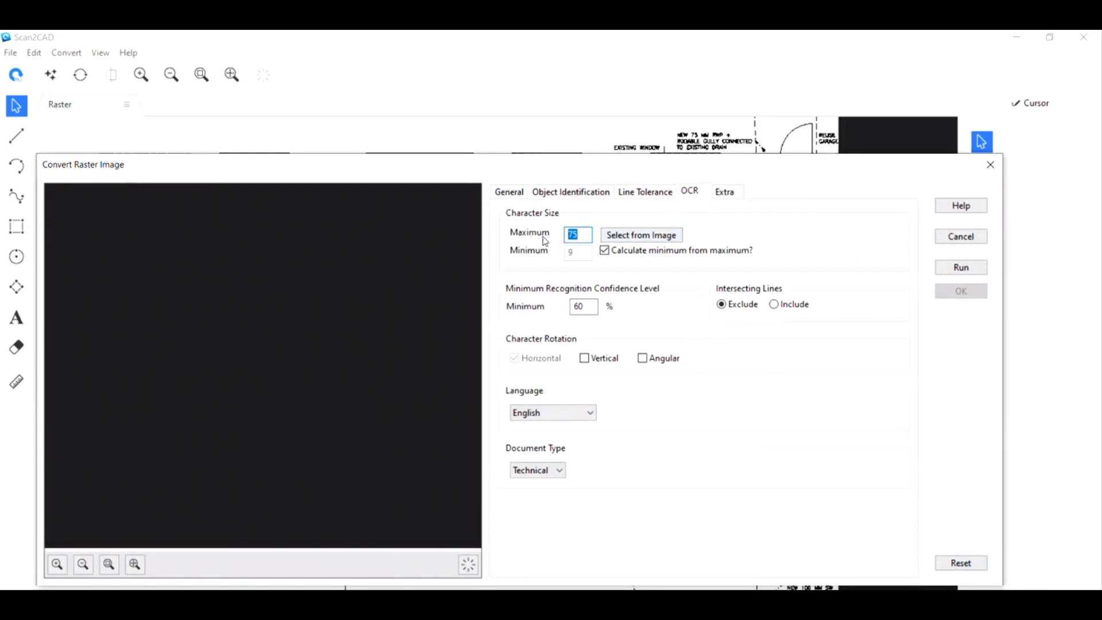
click(639, 235)
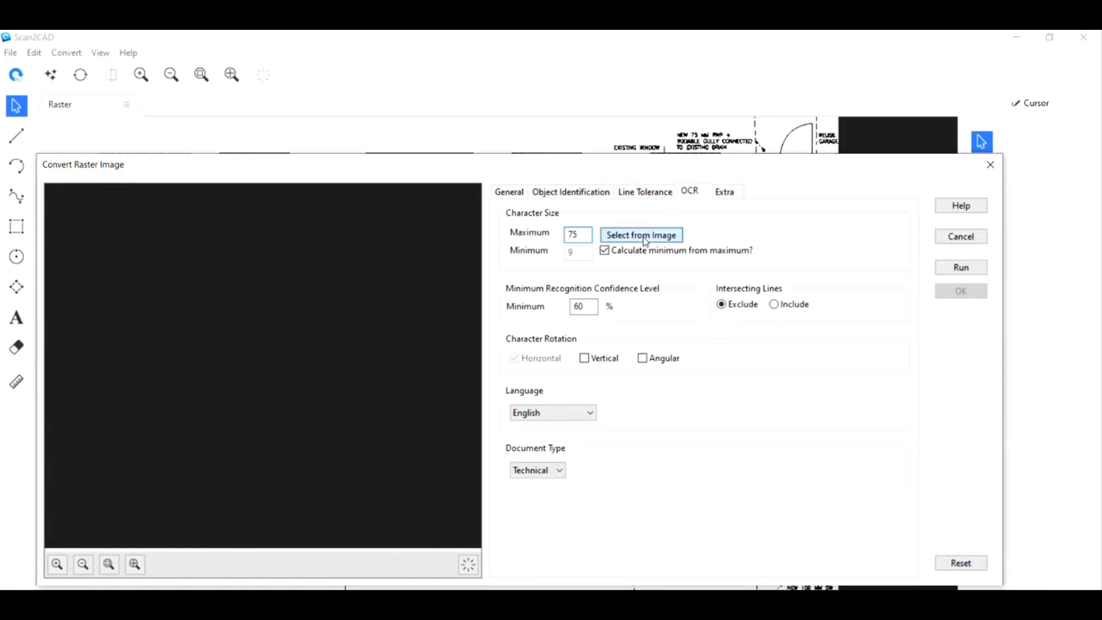
click(641, 234)
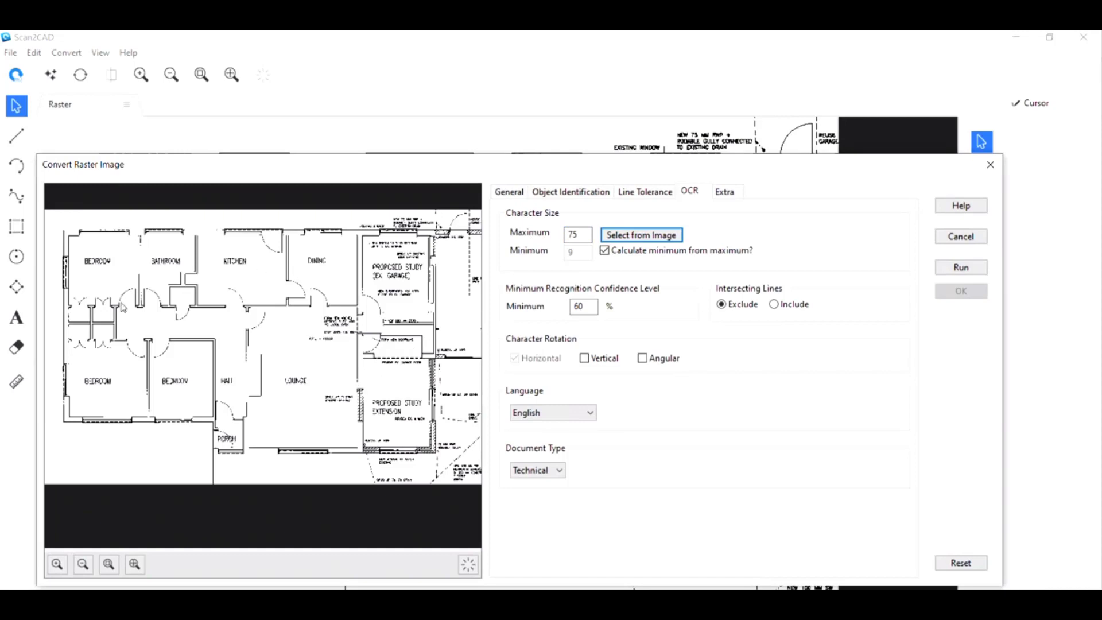
mouse_move(331, 354)
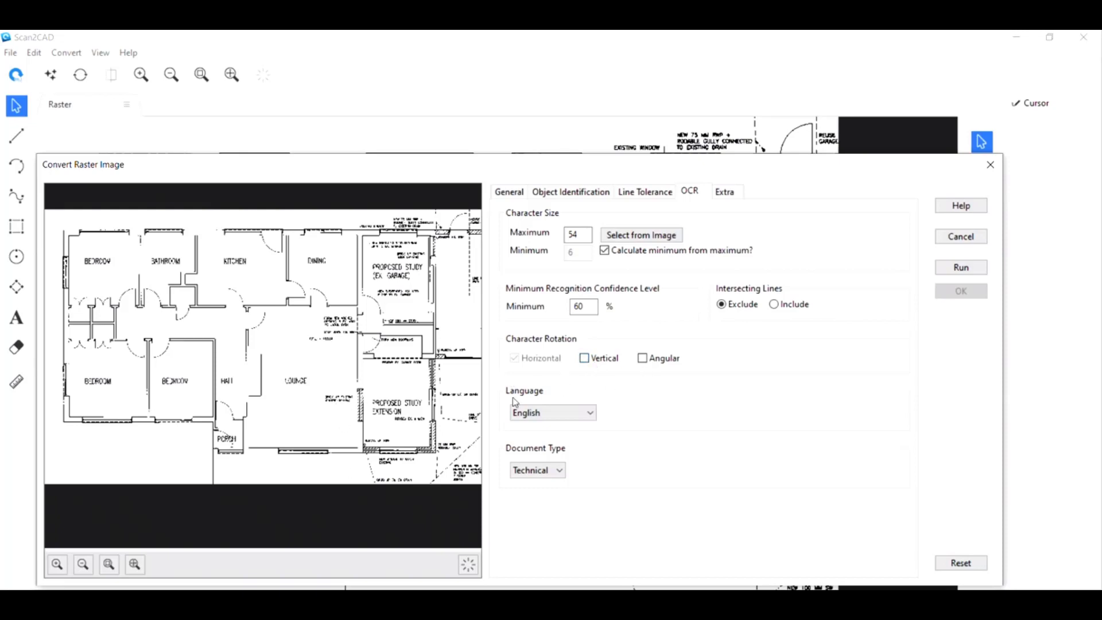
mouse_move(780, 345)
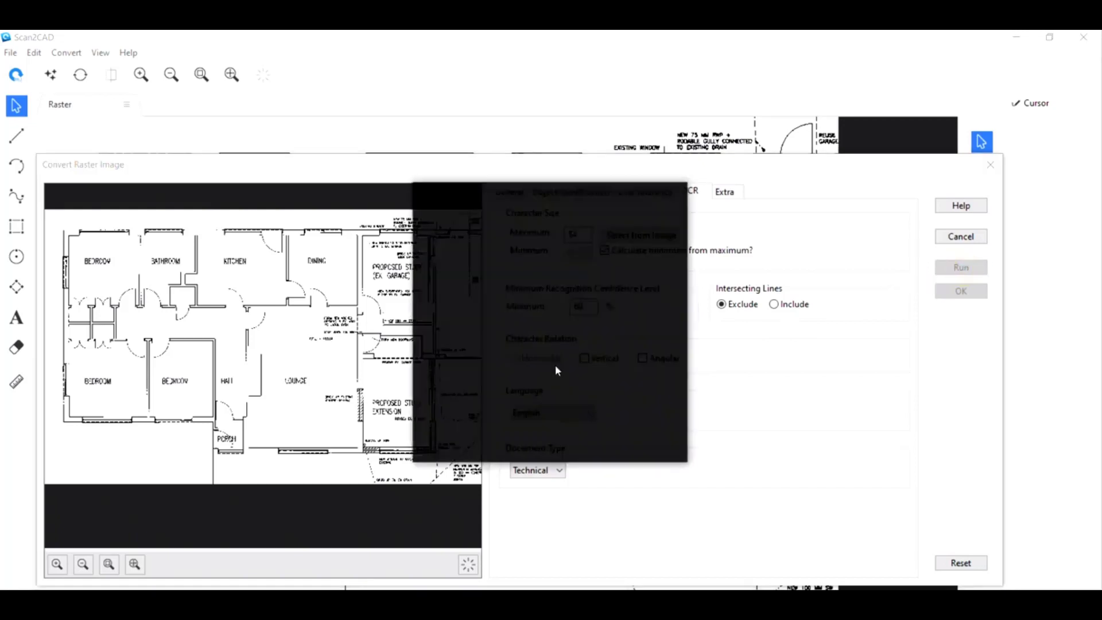
Run the conversion and highlight the recognized vectors in the Vector preview
click(961, 266)
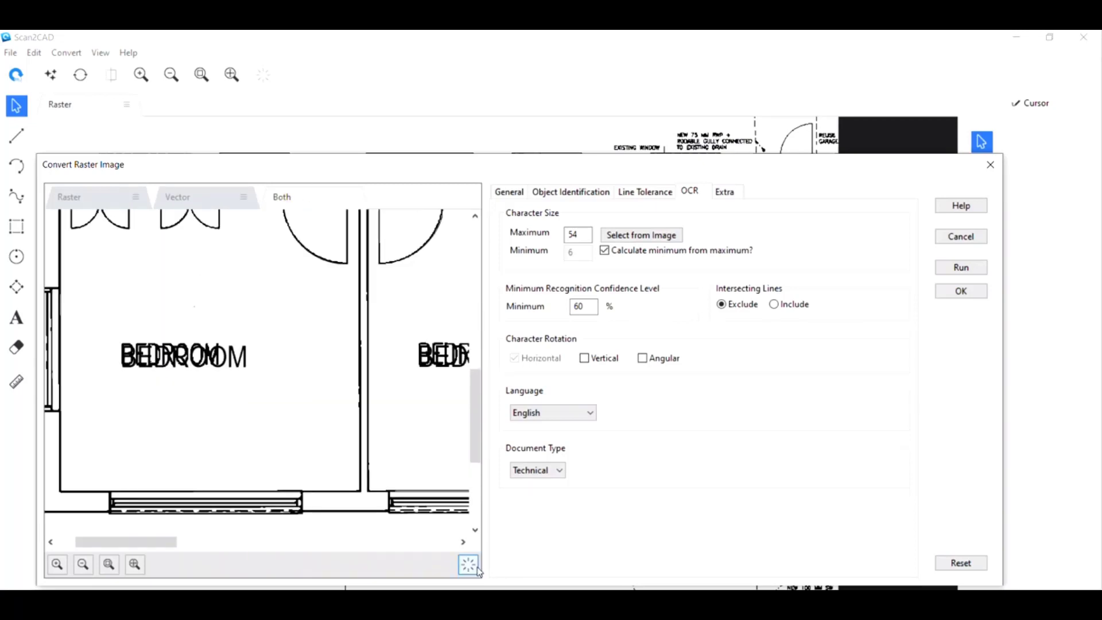
click(467, 565)
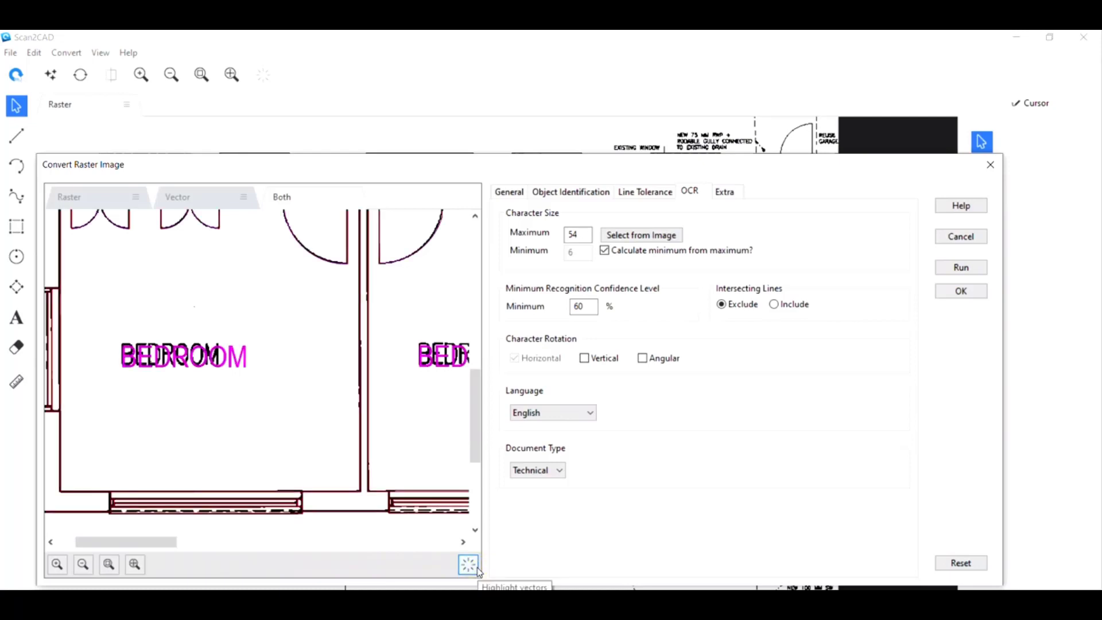
click(467, 564)
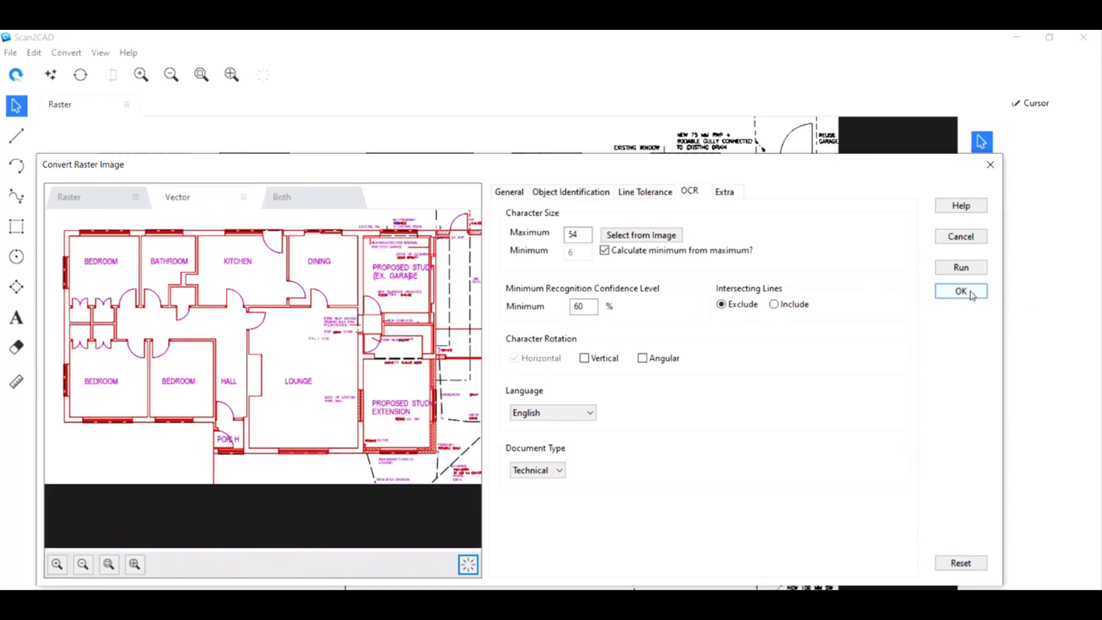
Accept the conversion result and start exporting the vectors
click(960, 291)
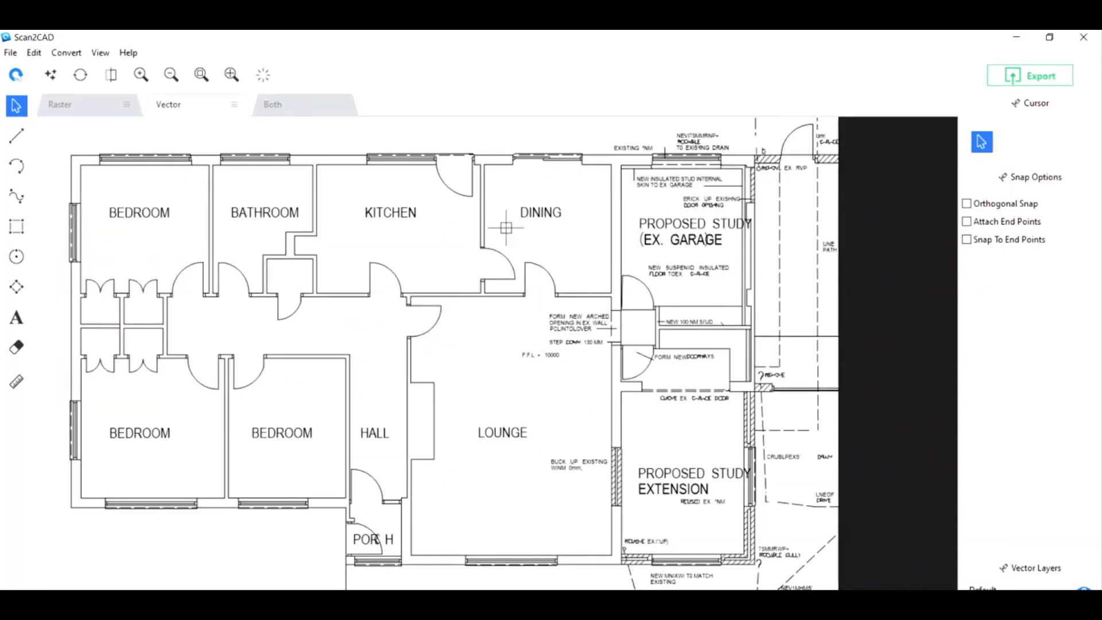
mouse_move(468, 365)
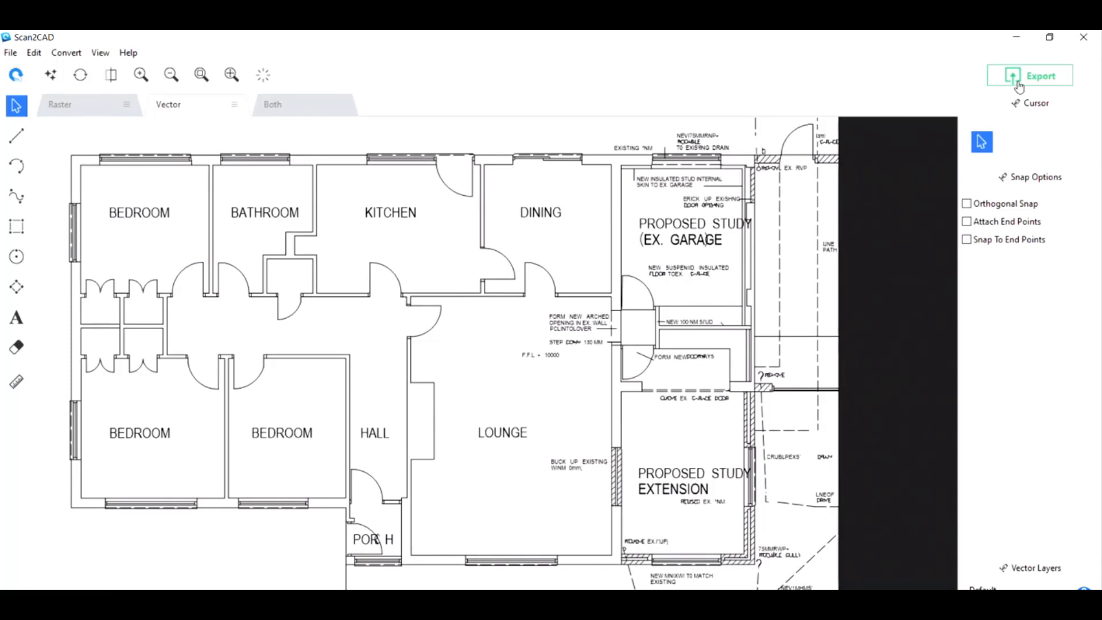
click(1030, 75)
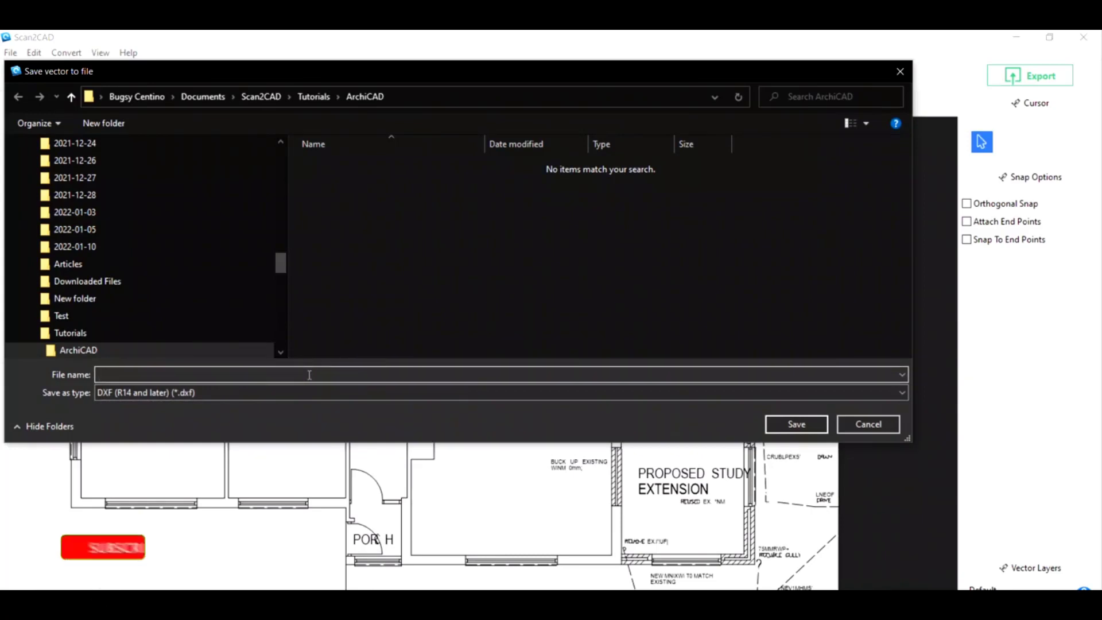
Save the drawing as DXF named 'Raster PDF for ArchiCAD'
text(Ra)
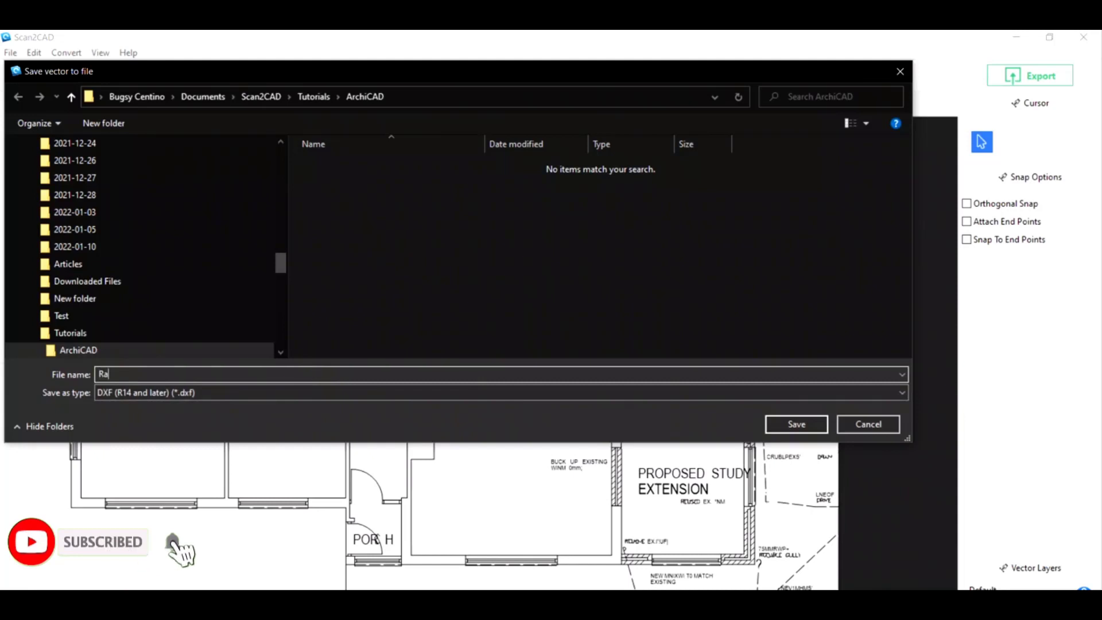
text(Raster PDF for)
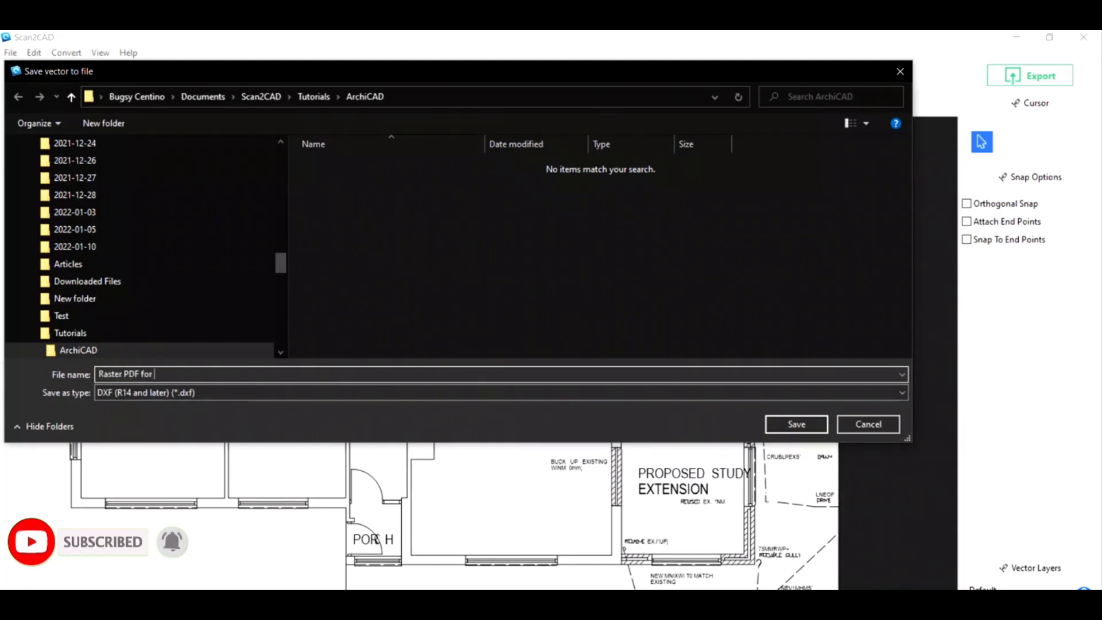
text(ArchiCAD)
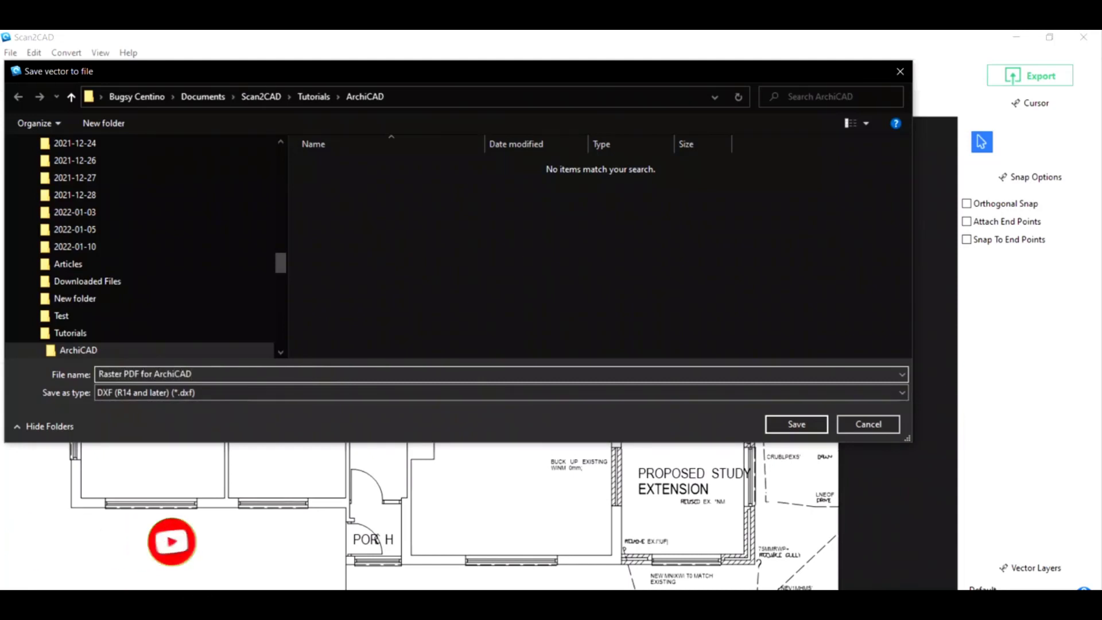
click(795, 423)
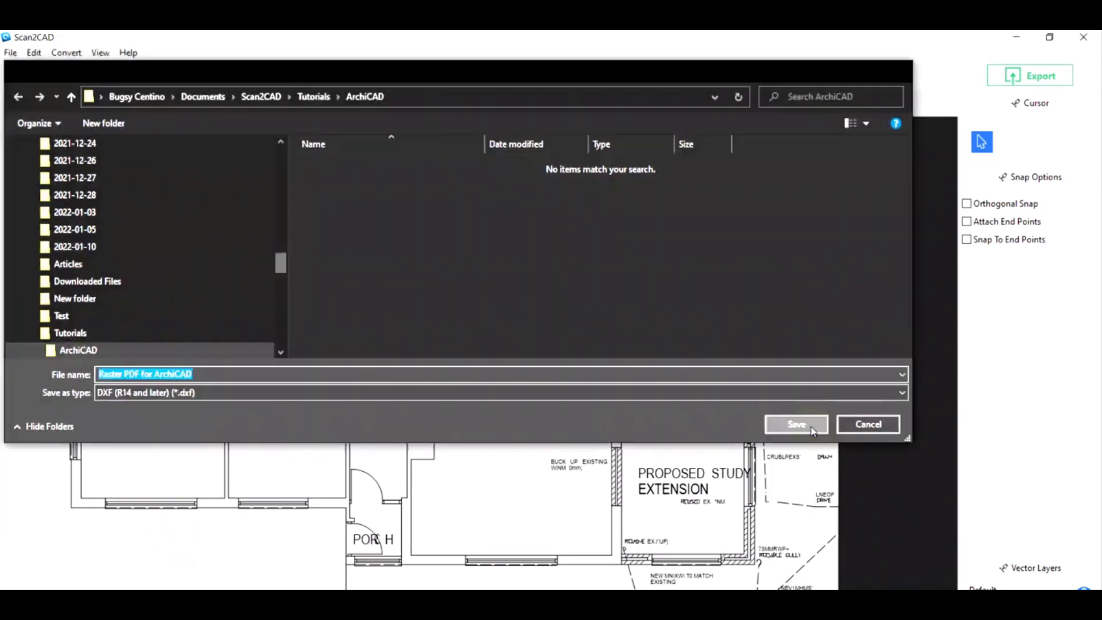
click(796, 424)
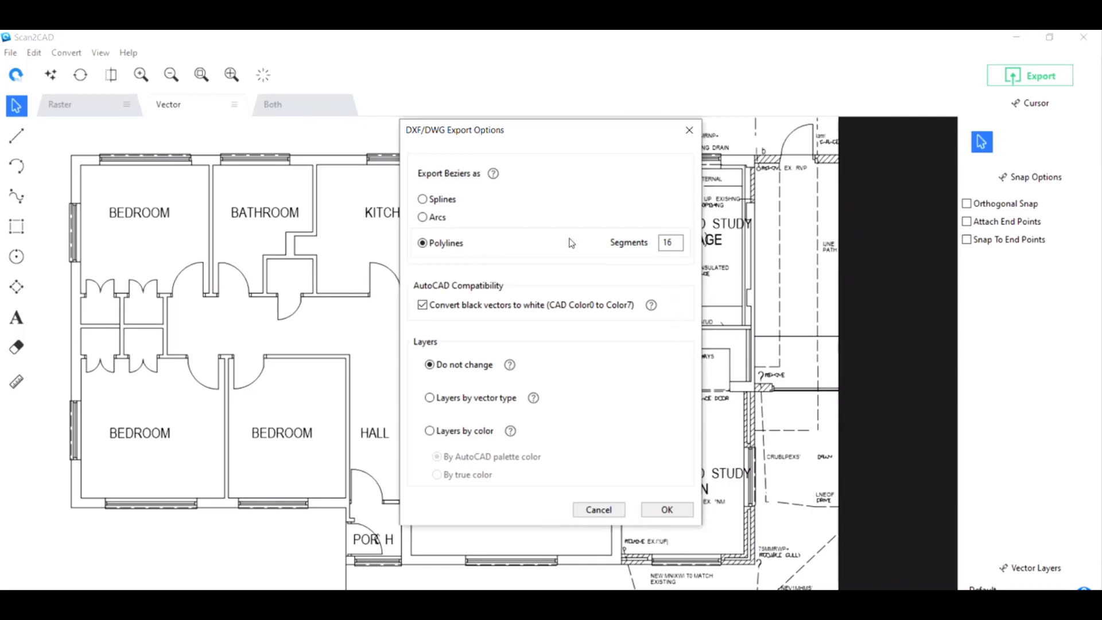
mouse_move(612, 376)
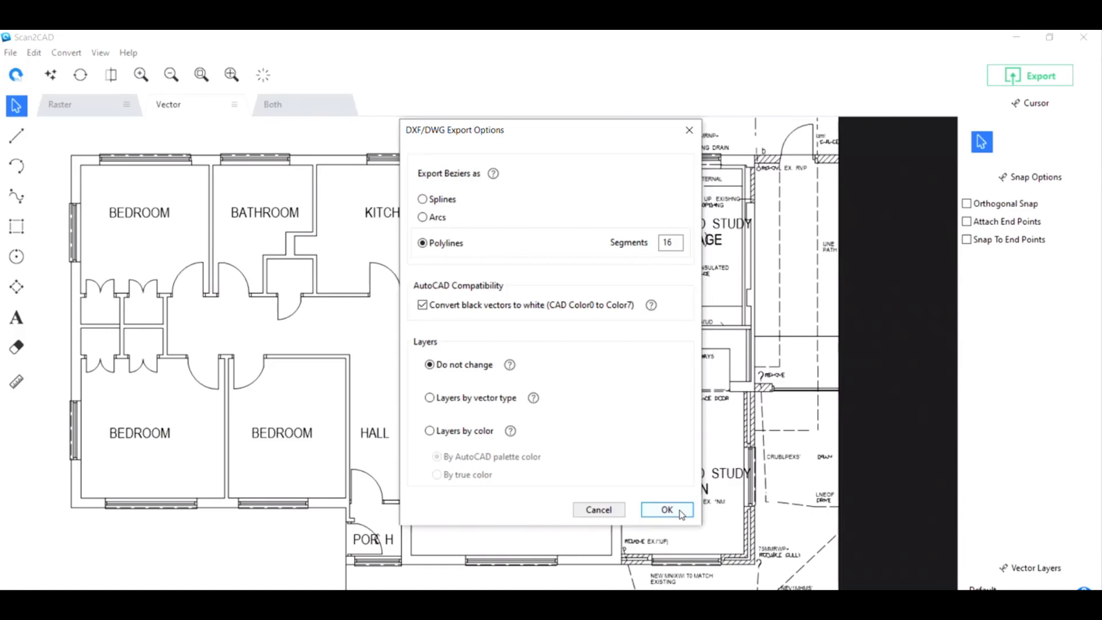
Confirm the DXF export options and show the Vector view again
click(666, 510)
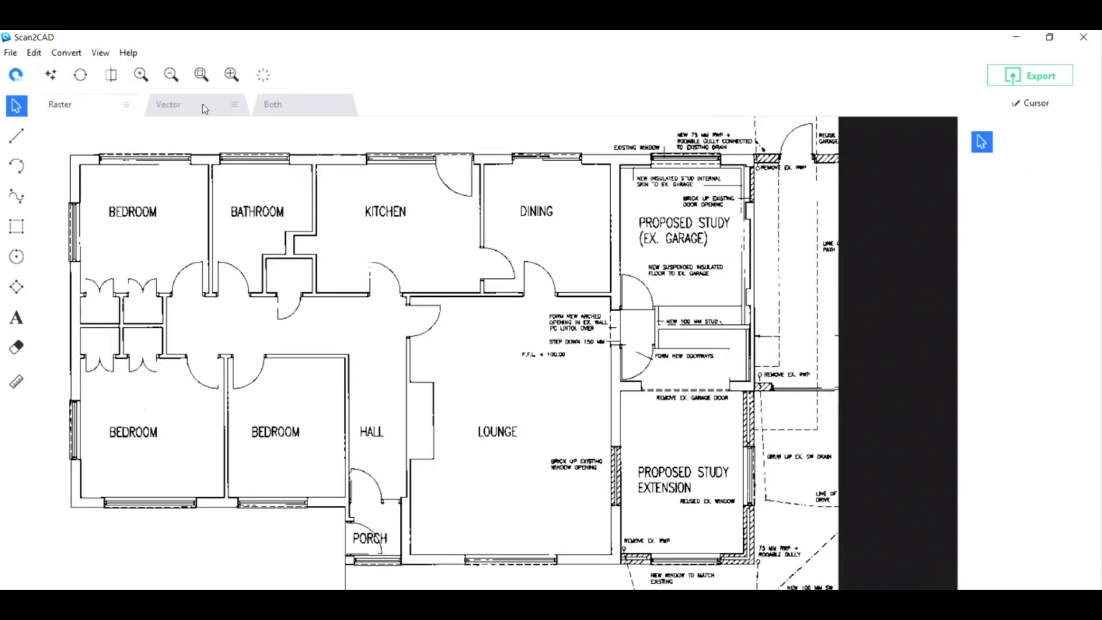
click(169, 104)
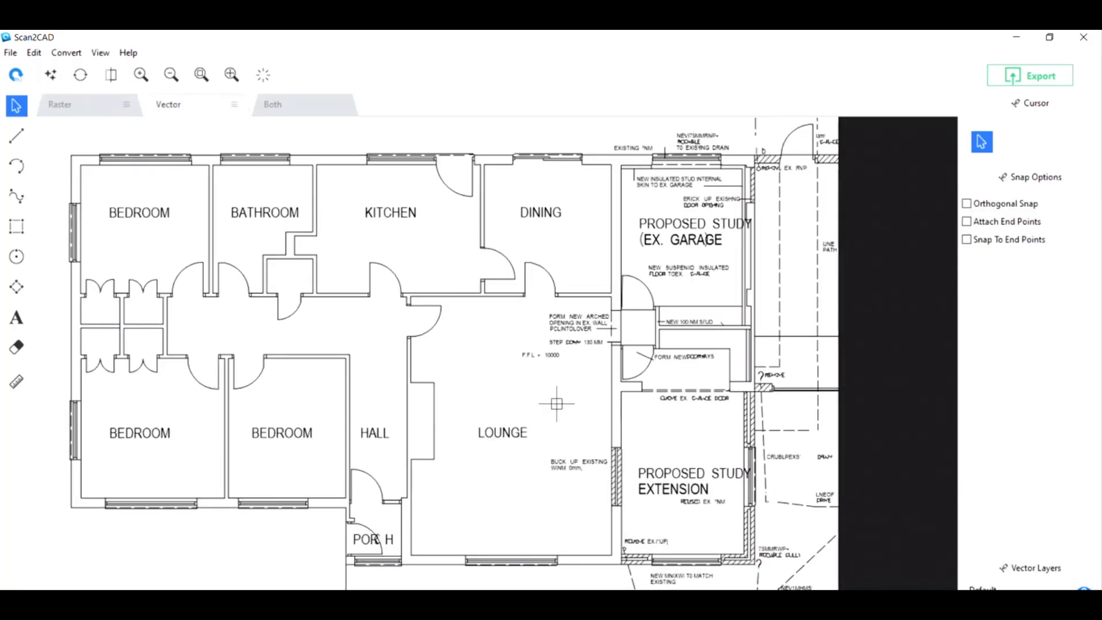